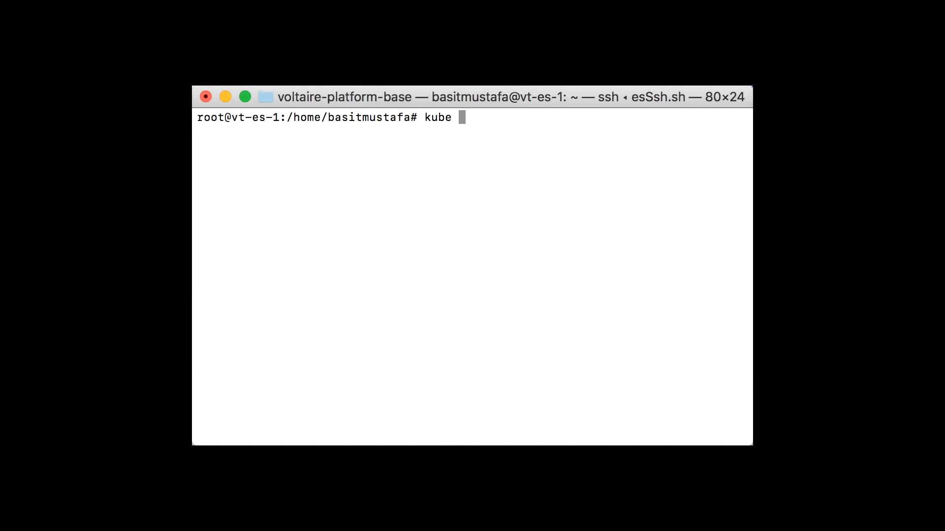
Run kubectl get pod and select the tomcat-deployment pod name in the listing.
{"action": "type", "text": "ctl get pod"}
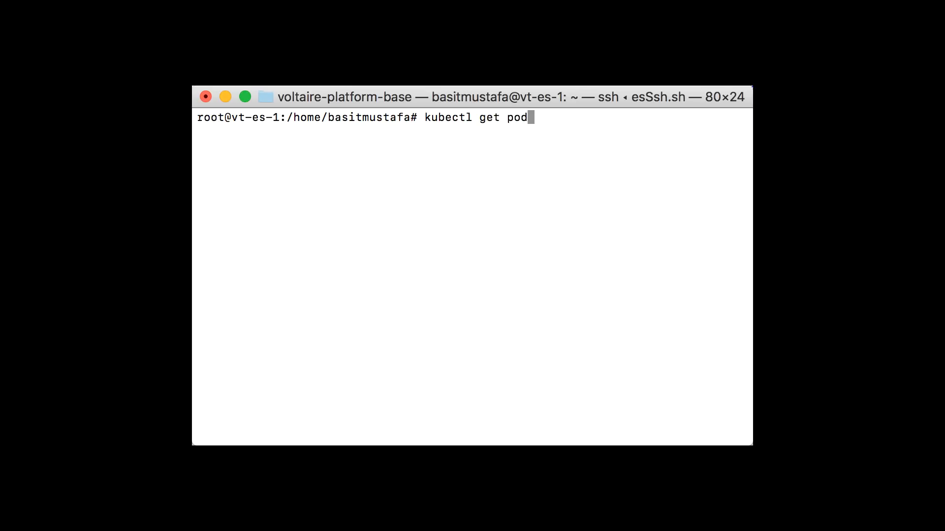
{"action": "key", "text": "Return"}
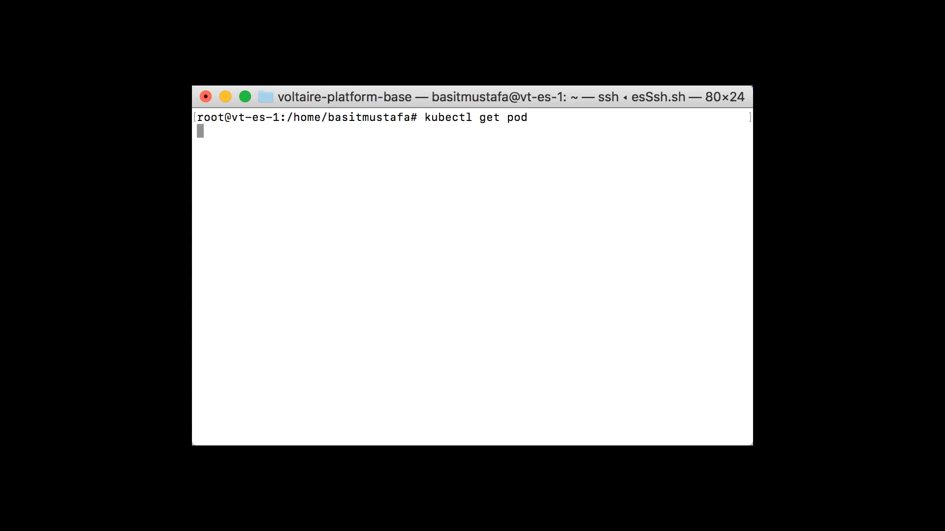
{"action": "key", "text": "Return"}
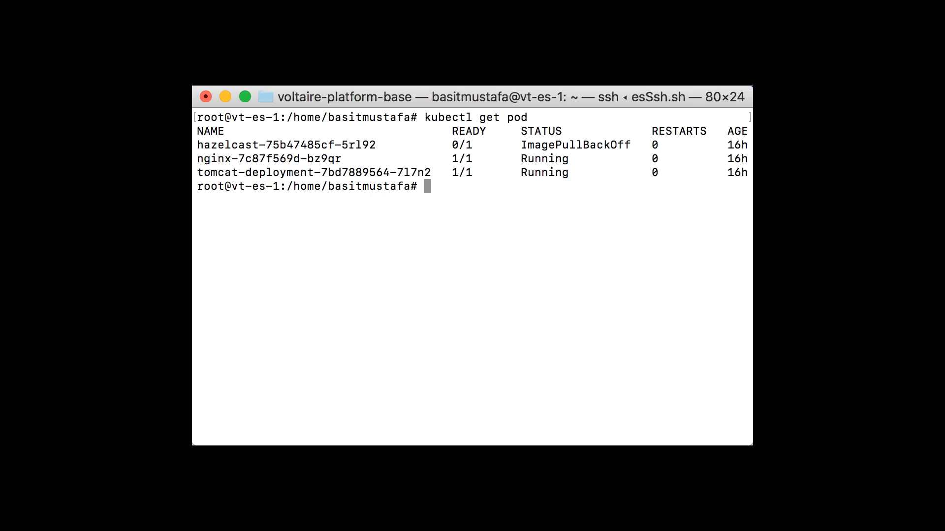
{"action": "mouse_move", "coordinate": [571, 235]}
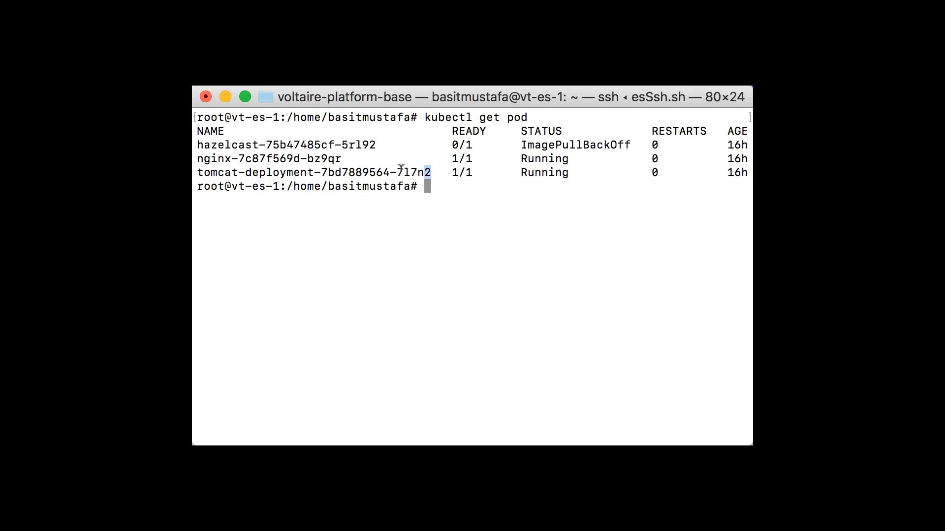
{"action": "double_click", "coordinate": [313, 173]}
{"action": "type", "text": "kubectl"}
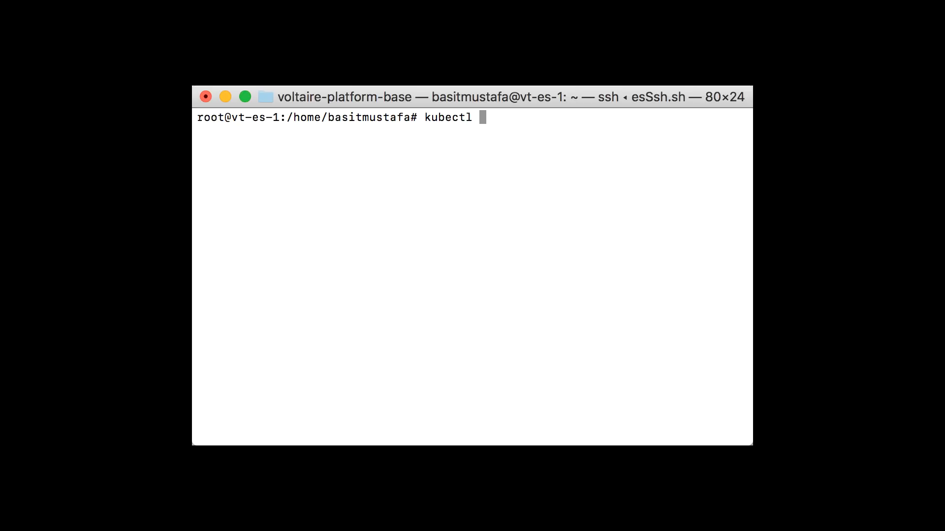
Describe pod tomcat-deployment-7bd7889564-7l7n2 and scroll down to its events.
{"action": "type", "text": "describe pod"}
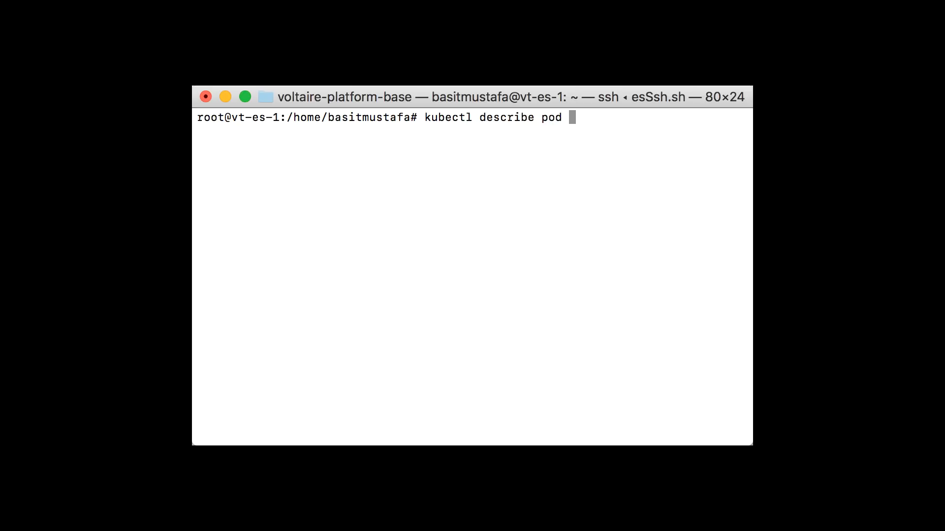
{"action": "type", "text": "tomcat-deployment-7bd7889564-7l7n2"}
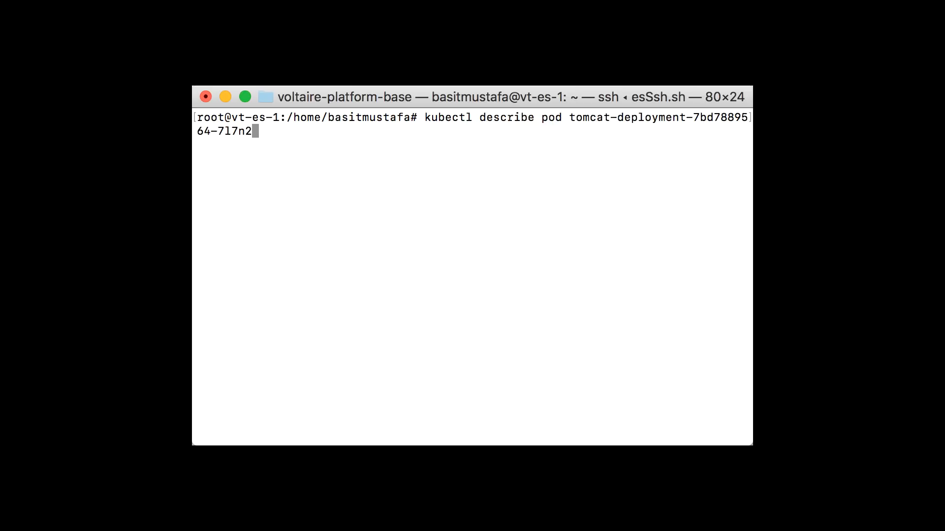
{"action": "key", "text": "Return"}
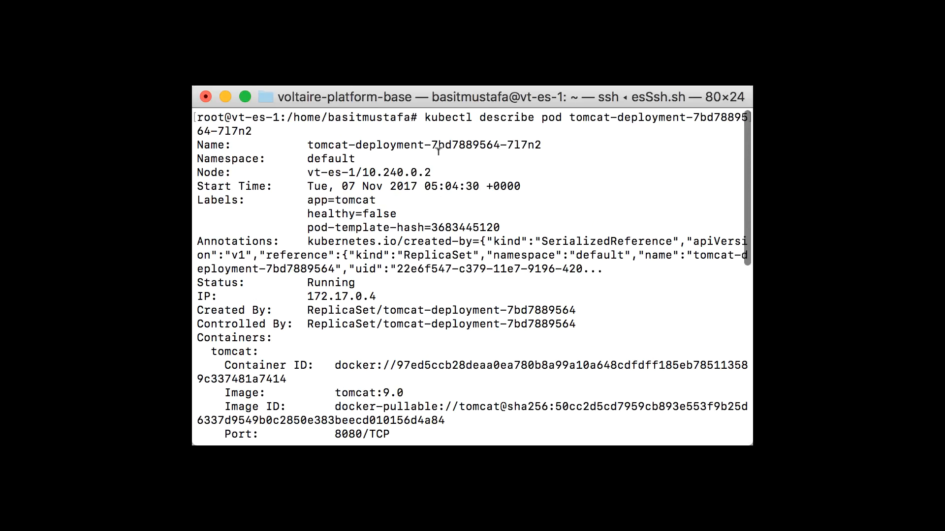
{"action": "scroll", "scroll_direction": "down", "scroll_amount": 3}
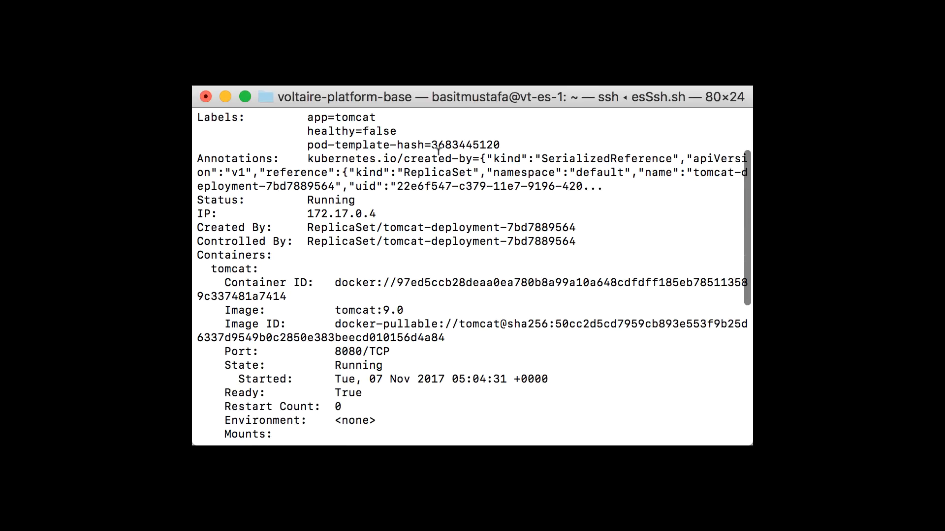
{"action": "scroll", "scroll_direction": "down", "scroll_amount": 3}
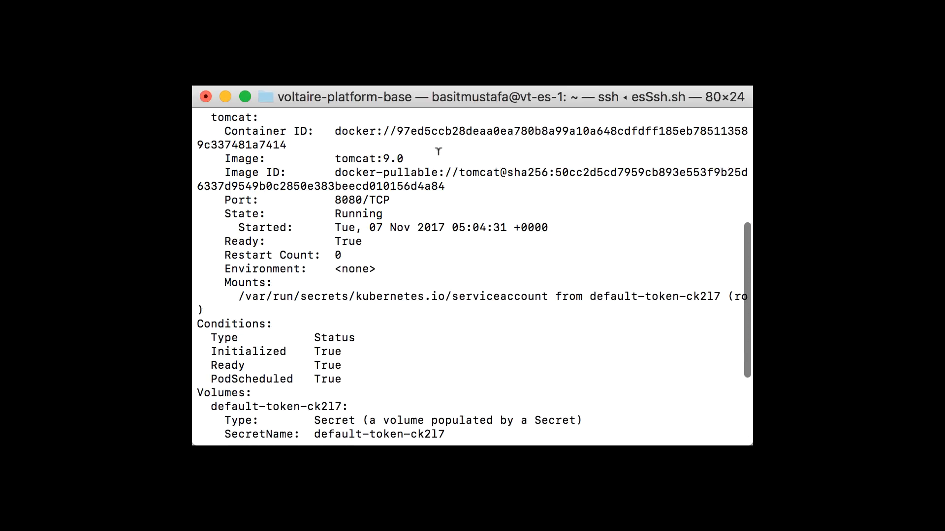
{"action": "scroll", "scroll_direction": "down", "scroll_amount": 3}
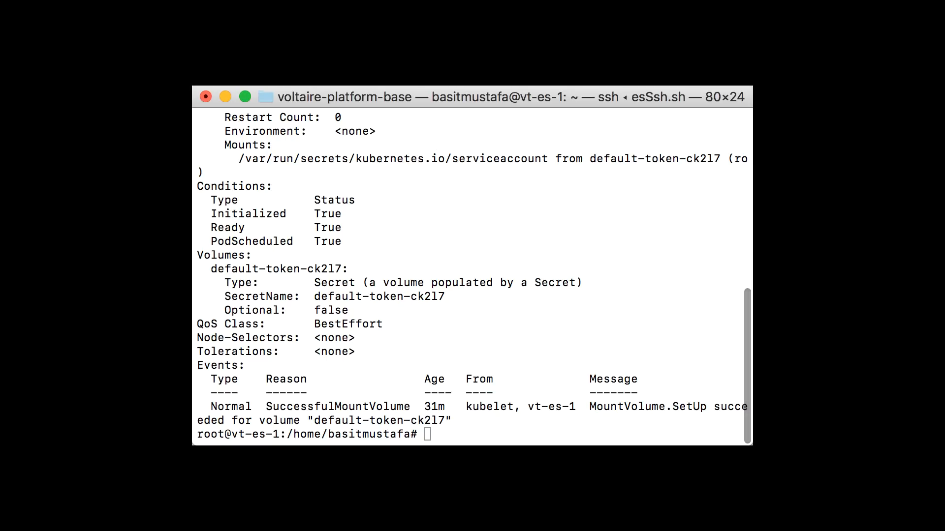
{"action": "mouse_move", "coordinate": [434, 199]}
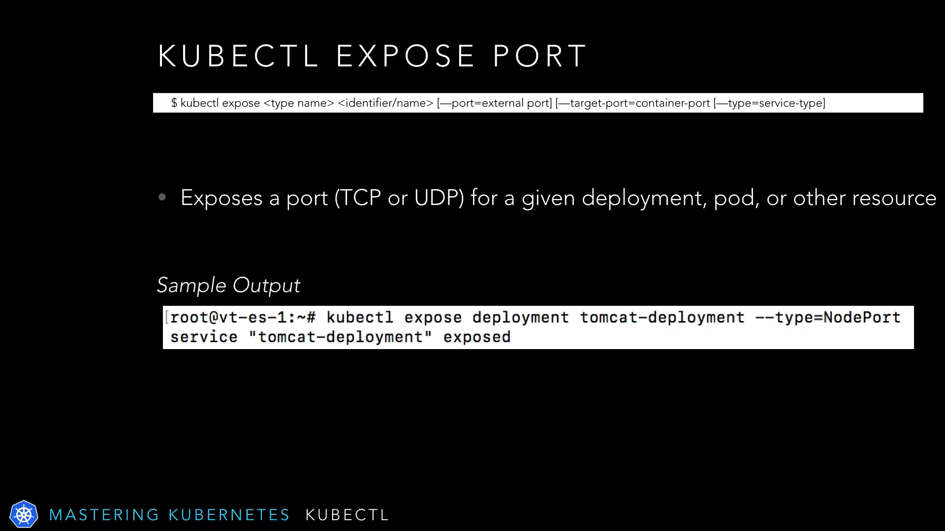
Advance from the KUBECTL EXPOSE PORT slide to the next slide.
{"action": "key", "text": "Right"}
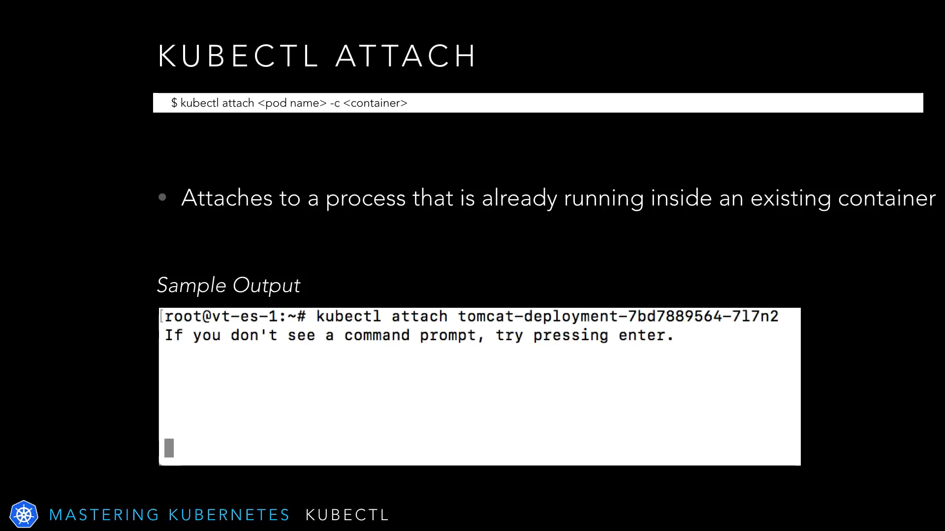
Advance from the KUBECTL ATTACH slide to the terminal demo.
{"action": "key", "text": "right"}
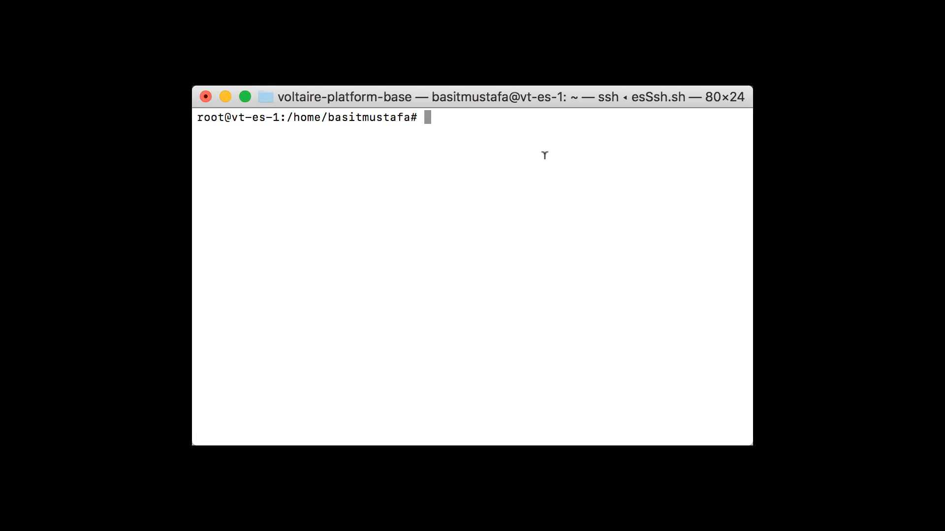
List pods, then kubectl exec -it into the pasted tomcat-deployment pod with bash.
{"action": "type", "text": "kubectl get pod"}
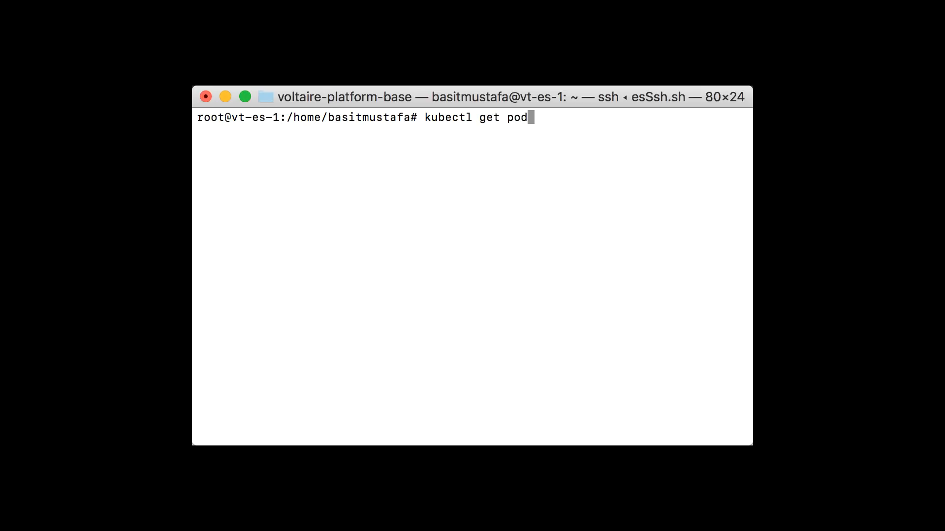
{"action": "key", "text": "Return"}
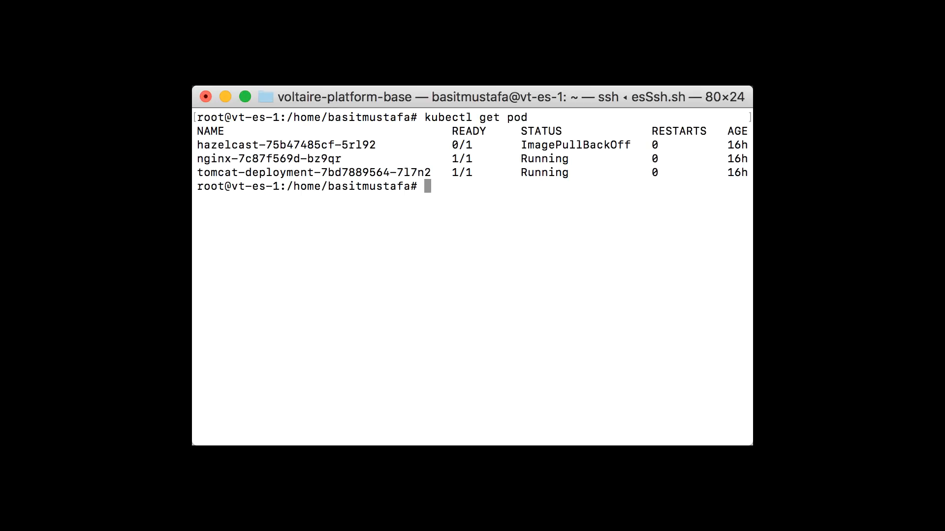
{"action": "type", "text": "kubectl"}
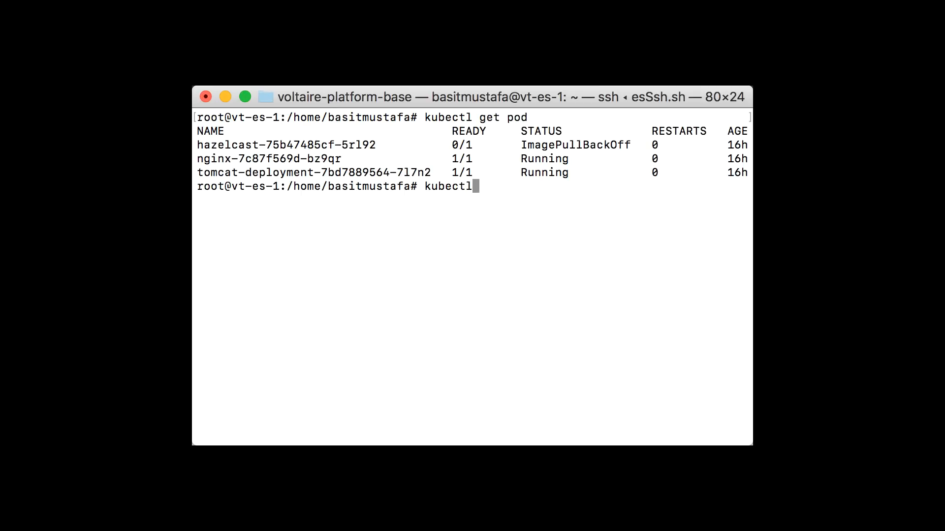
{"action": "type", "text": "exec -it"}
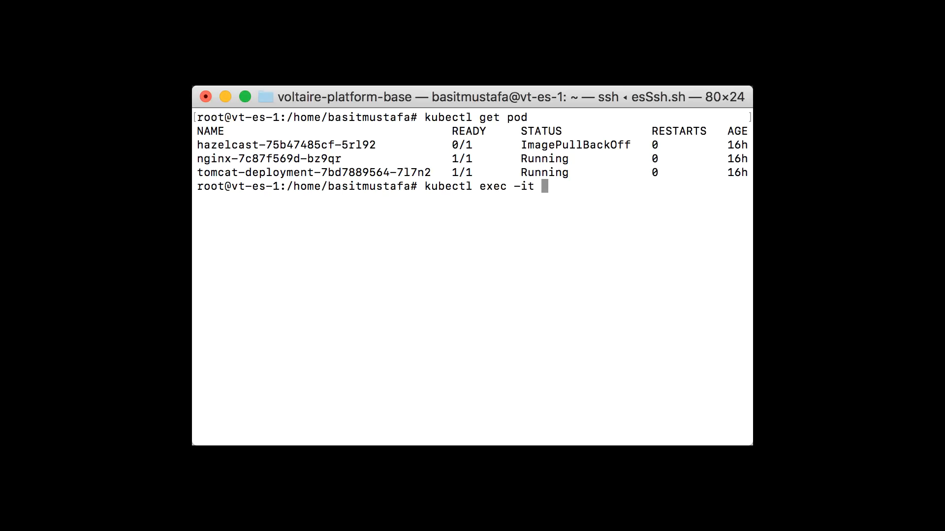
{"action": "double_click", "coordinate": [313, 172]}
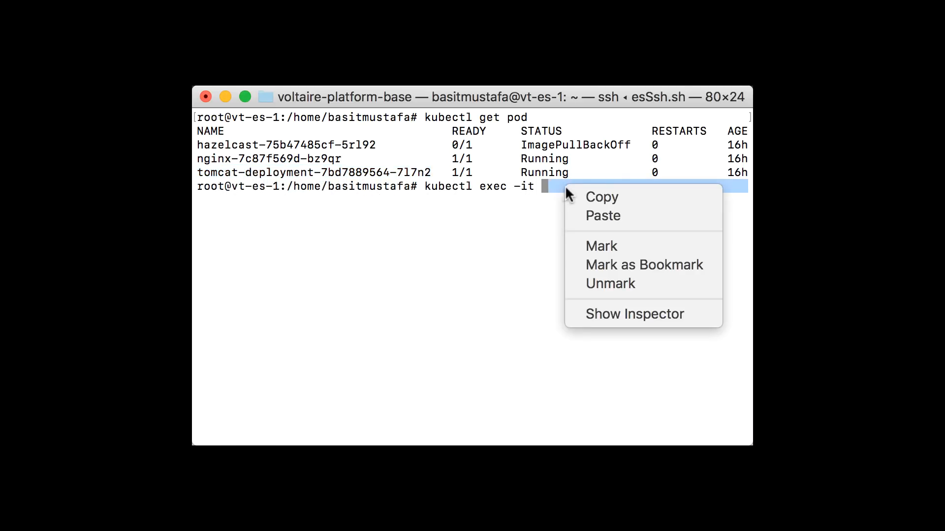
{"action": "left_click", "coordinate": [602, 216]}
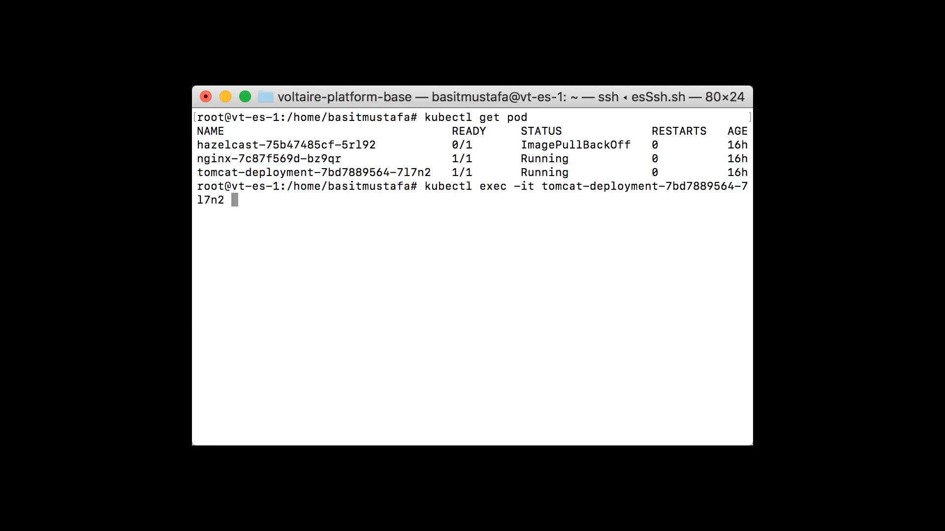
{"action": "type", "text": "bas"}
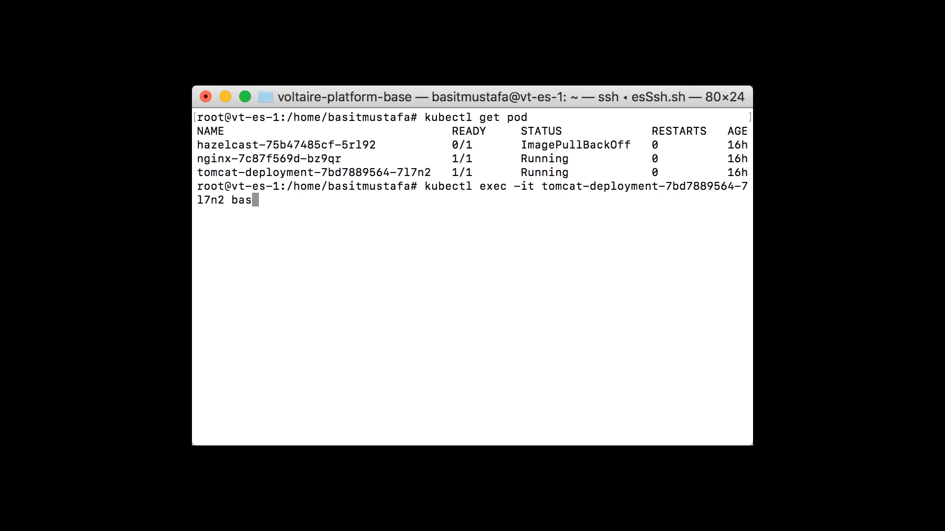
{"action": "key", "text": "Return"}
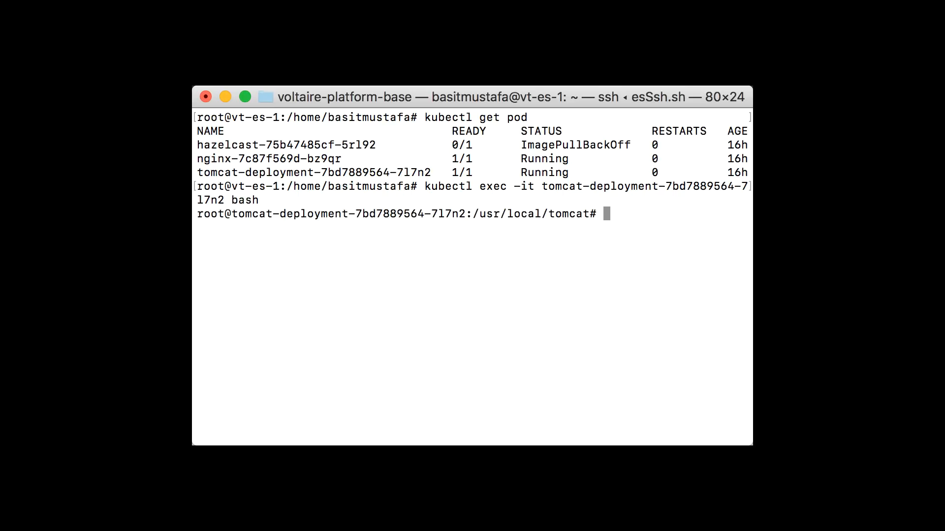
Run whoami in the pod shell to confirm root, then exit the shell.
{"action": "type", "text": "whoami"}
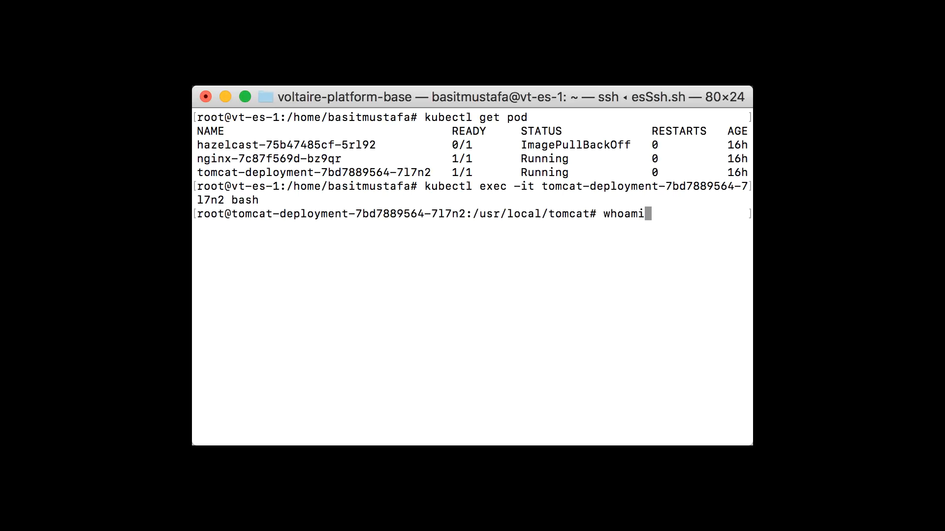
{"action": "key", "text": "Return"}
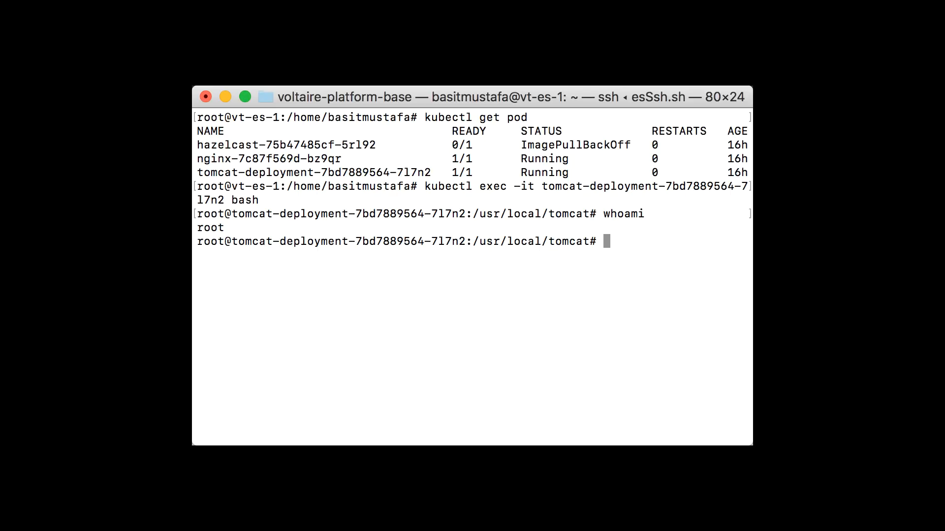
{"action": "type", "text": "exi"}
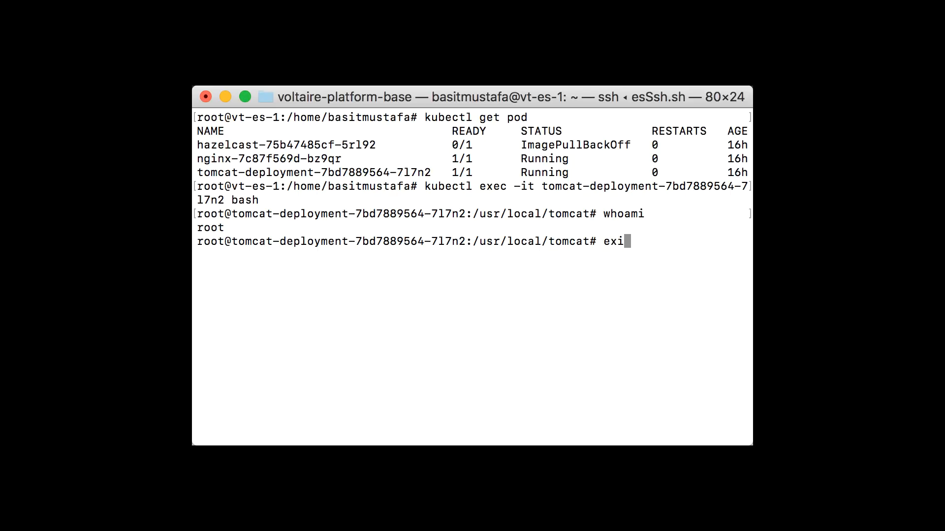
{"action": "key", "text": "Return"}
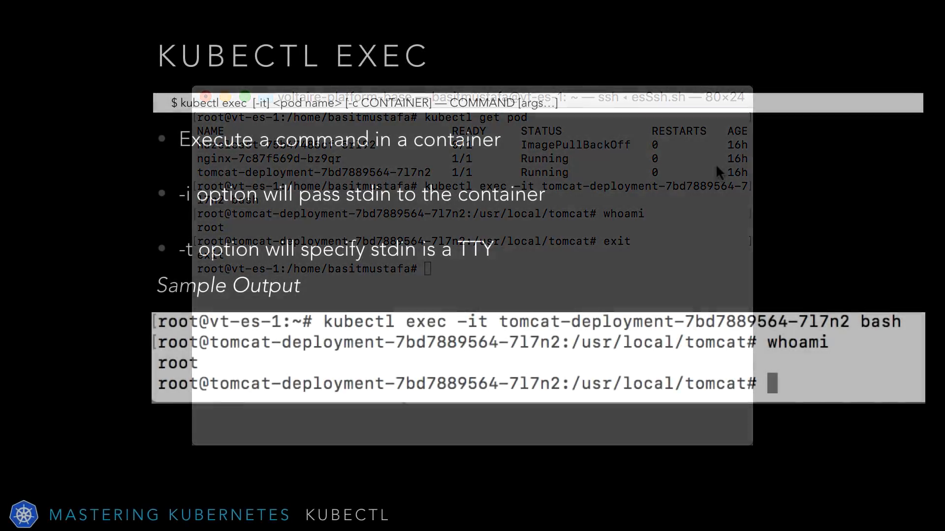
Advance from the KUBECTL EXEC slide back to the terminal.
{"action": "key", "text": "Right"}
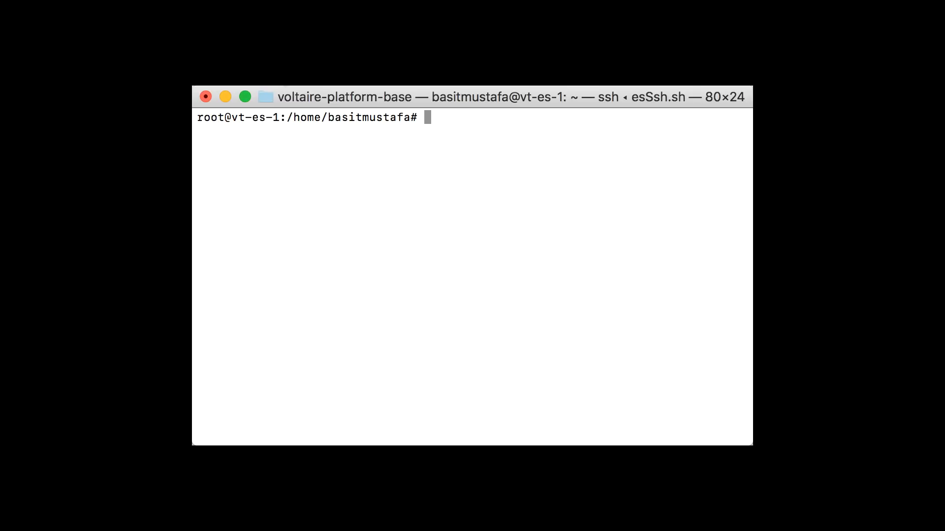
{"action": "mouse_move", "coordinate": [416, 185]}
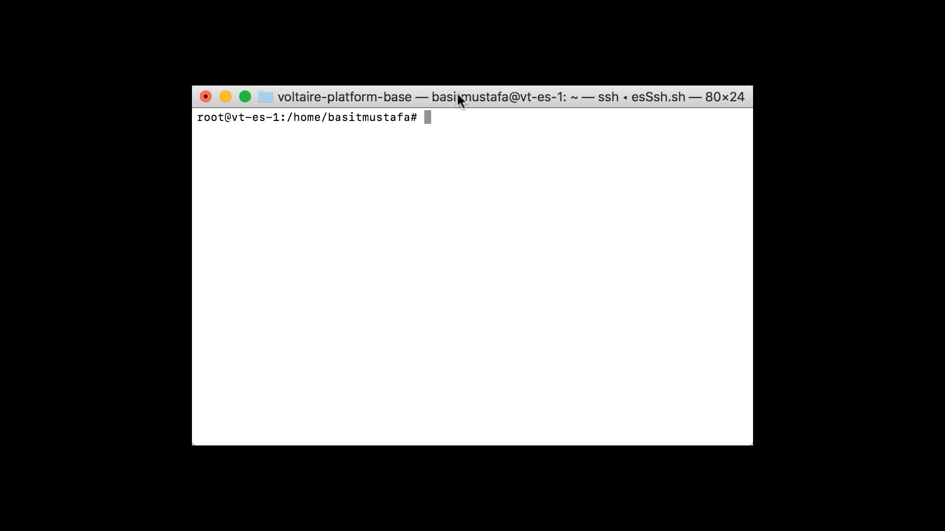
Run kubectl run hazelcast --image=hazelcast --port=5701.
{"action": "type", "text": "kubectl ru"}
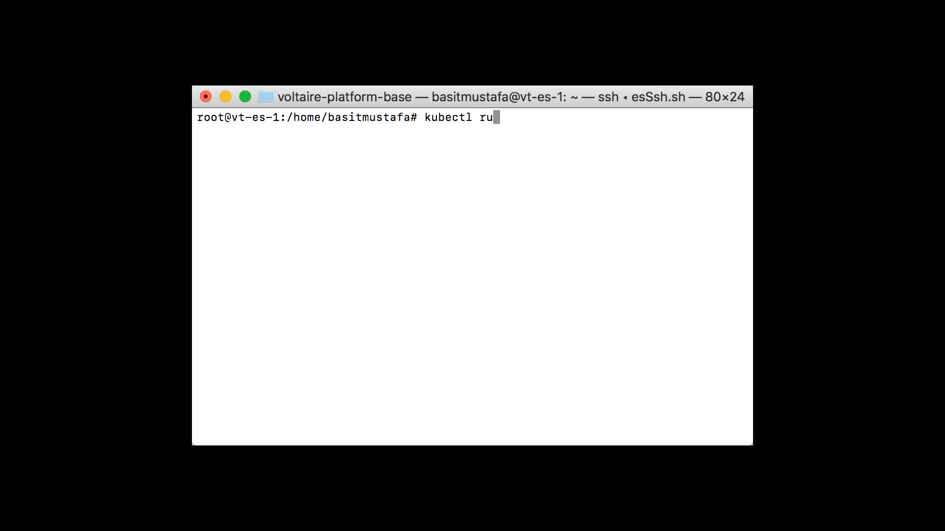
{"action": "type", "text": "n hazelcast"}
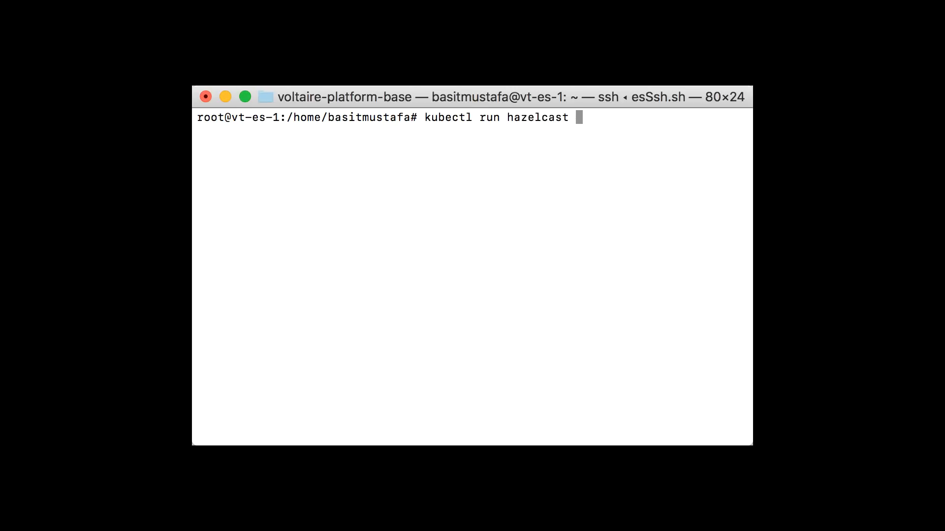
{"action": "type", "text": "--image=haz"}
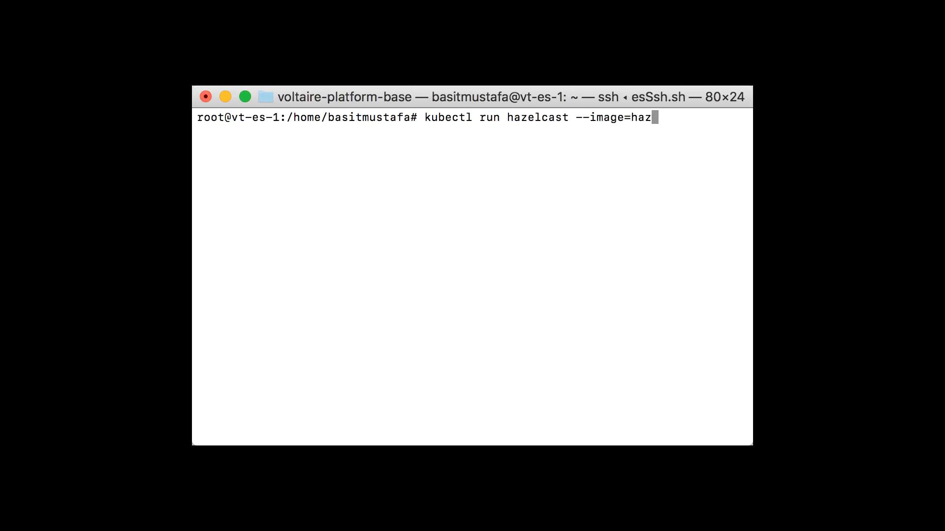
{"action": "type", "text": "elcast --port"}
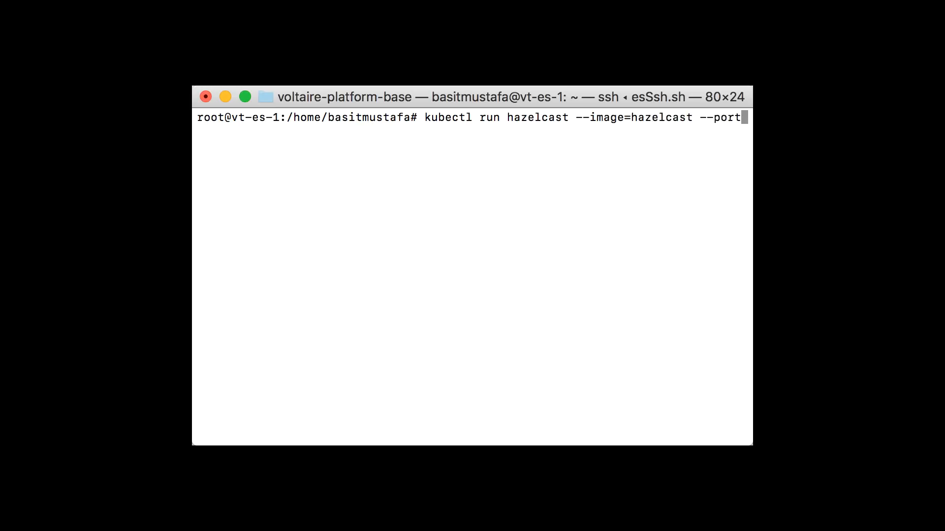
{"action": "type", "text": "=5"}
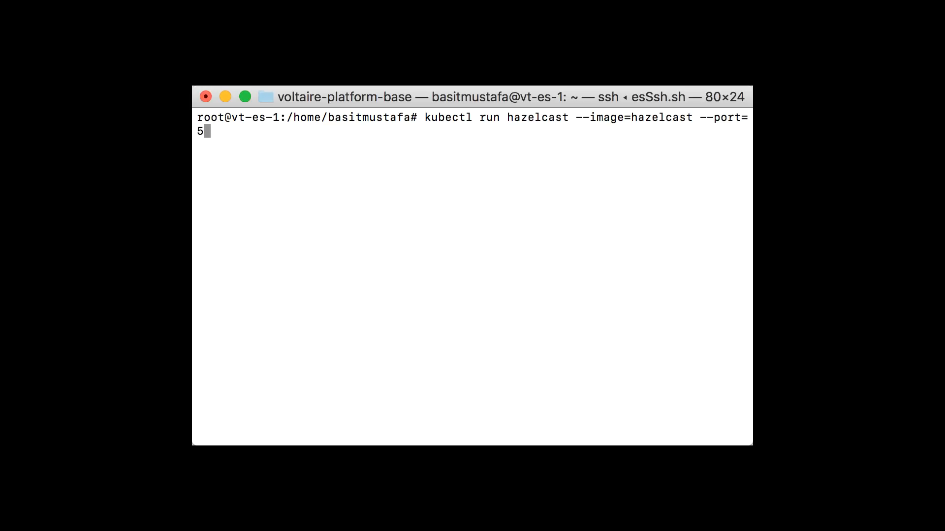
{"action": "key", "text": "Return"}
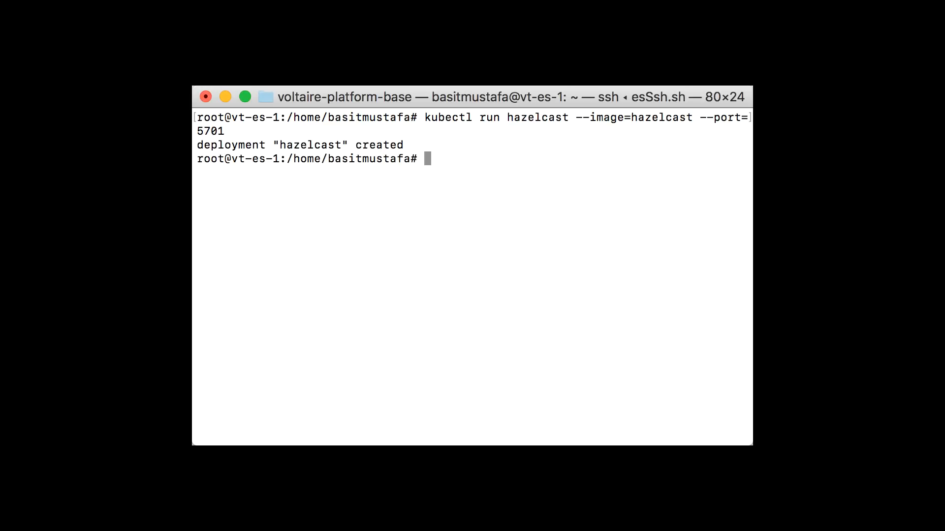
Run kubectl describe pod and scroll to the hazelcast pod's Pending ErrImagePull state.
{"action": "type", "text": "kube"}
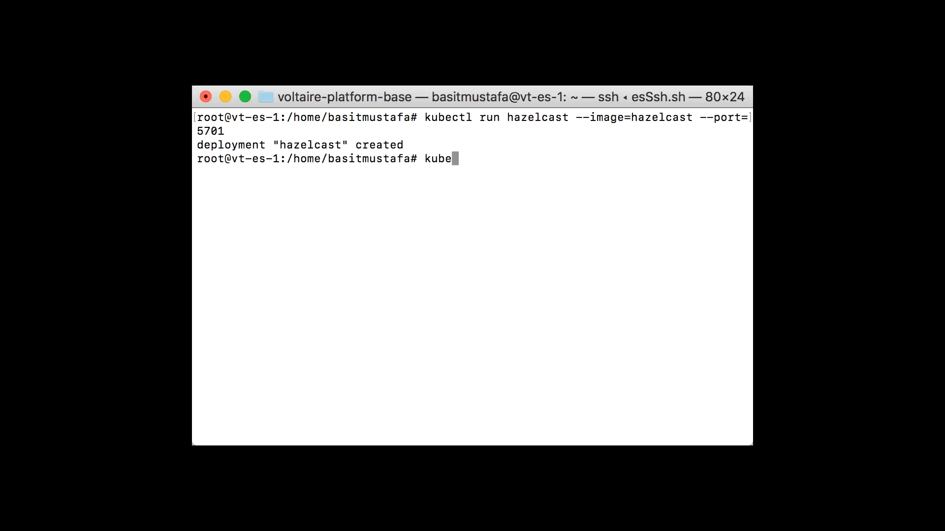
{"action": "type", "text": "ctl des"}
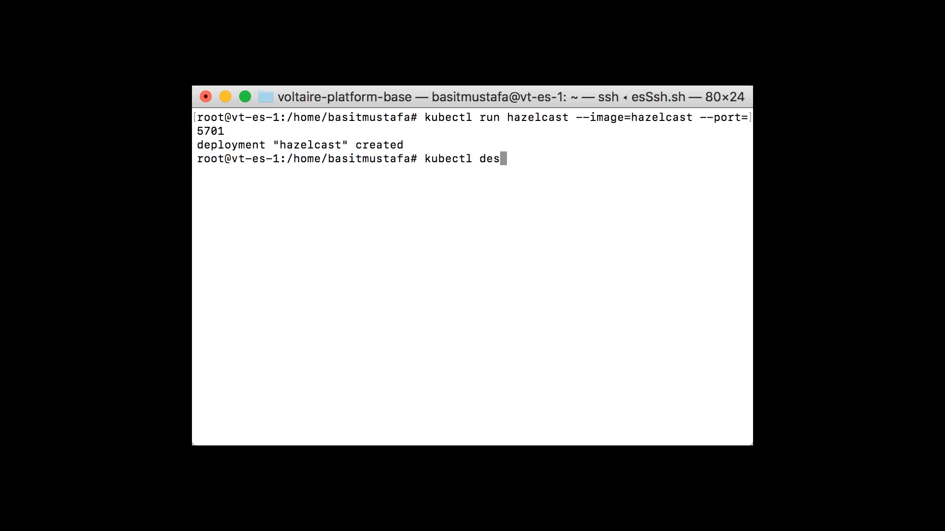
{"action": "type", "text": "cribe"}
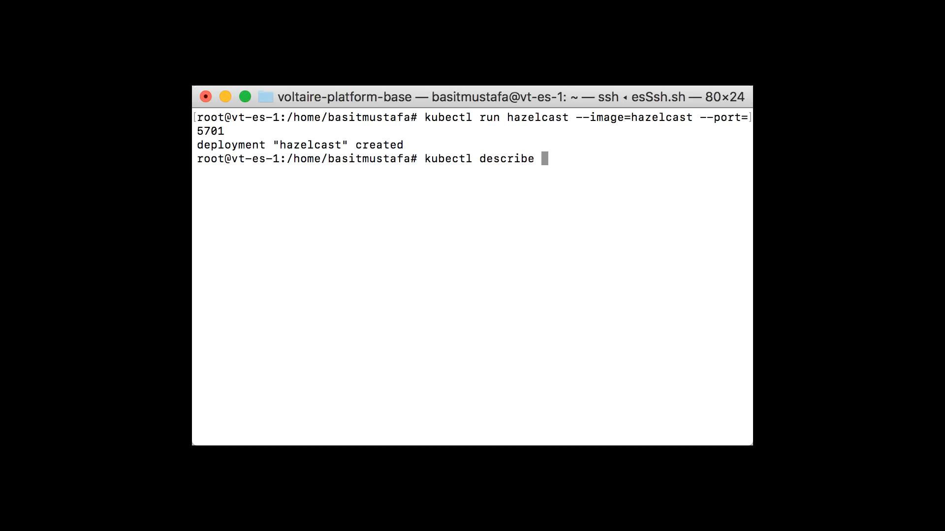
{"action": "type", "text": "pod"}
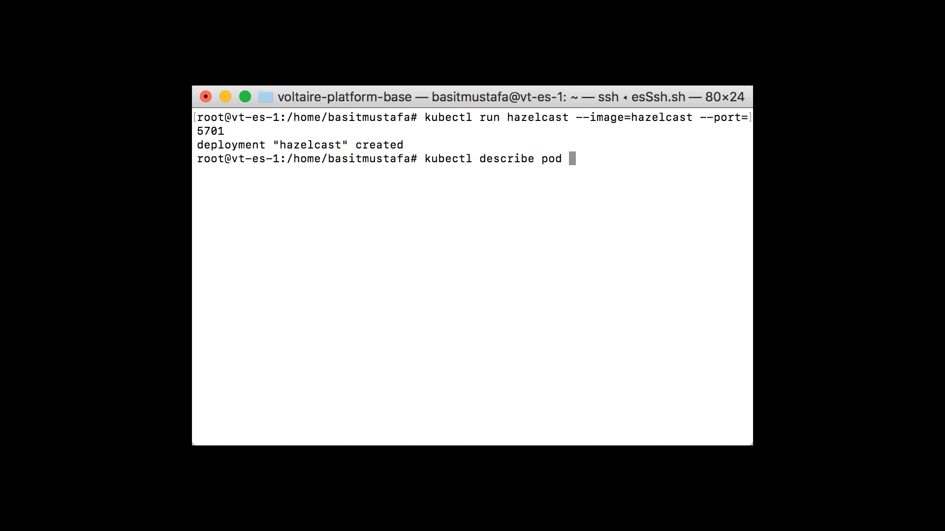
{"action": "key", "text": "Return"}
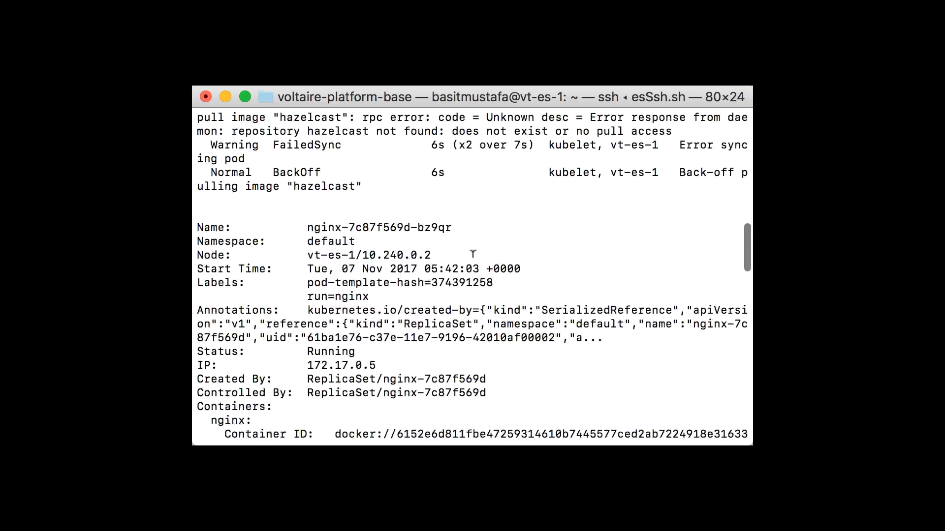
{"action": "scroll", "scroll_direction": "down", "scroll_amount": 3}
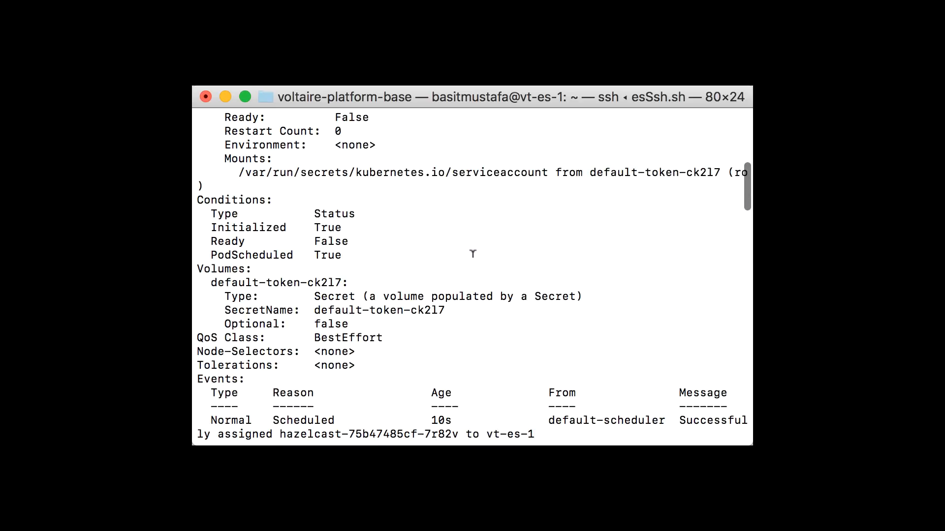
{"action": "scroll", "scroll_direction": "up", "scroll_amount": 3}
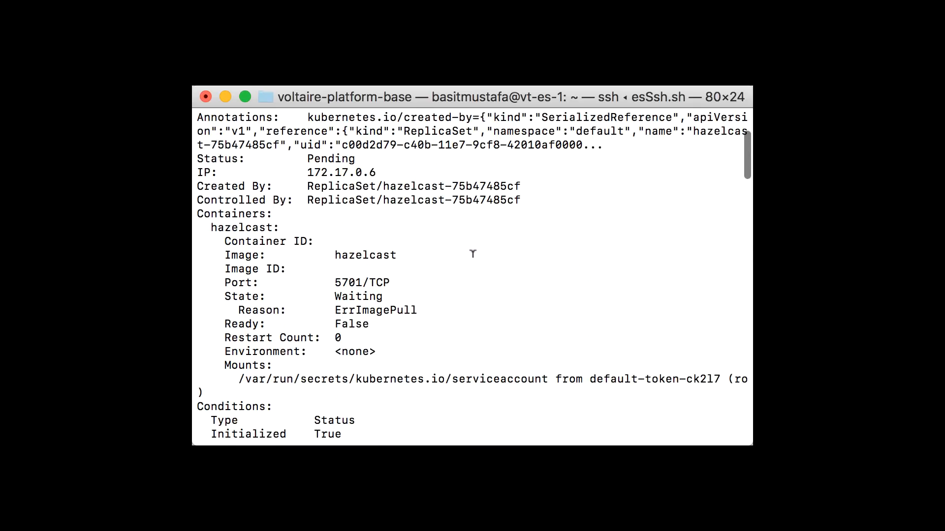
{"action": "scroll", "scroll_direction": "up", "scroll_amount": 3}
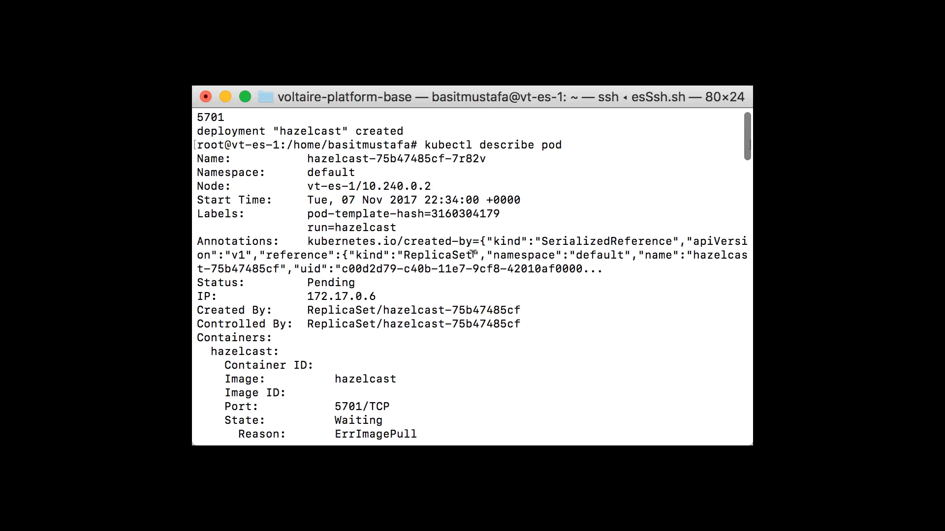
{"action": "scroll", "scroll_direction": "down", "scroll_amount": 3}
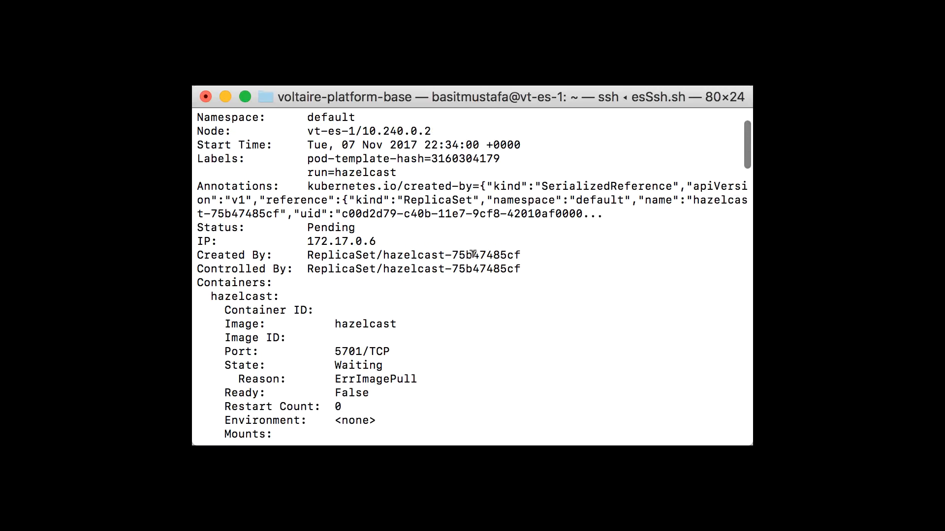